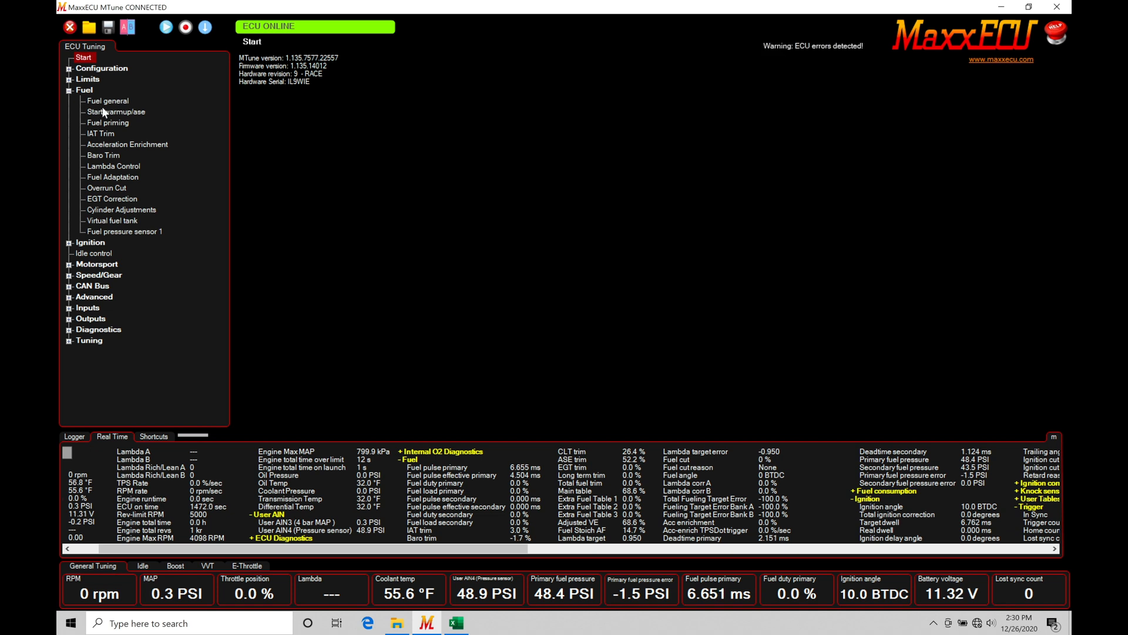
- Open the Fuel general page under Fuel in the ECU Tuning tree
{"action": "left_click", "coordinate": [106, 100]}
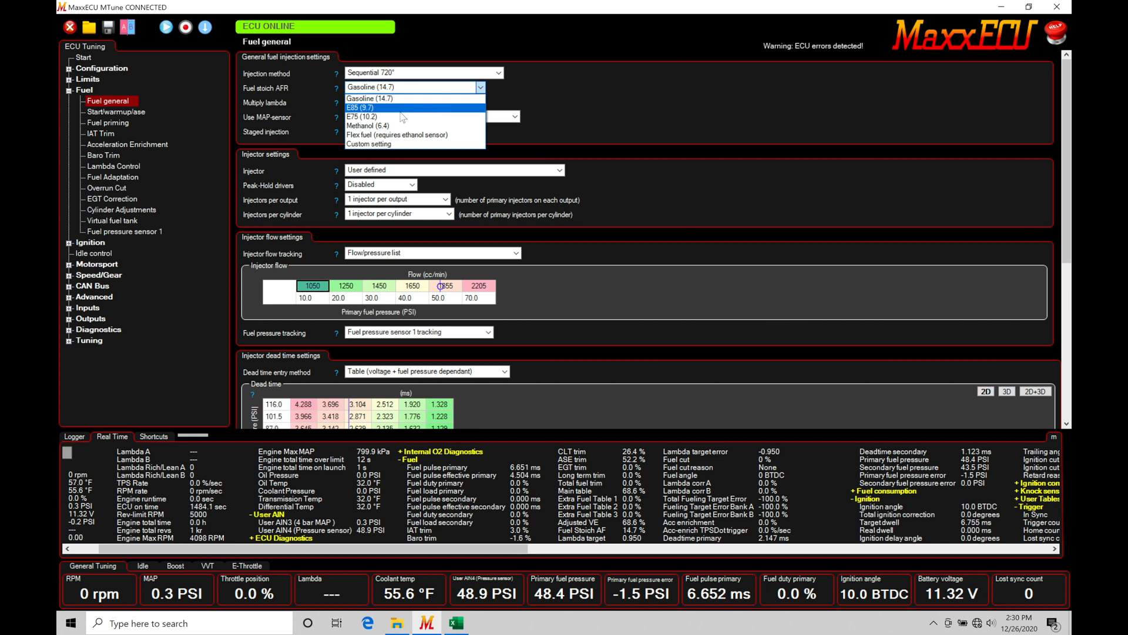
{"action": "mouse_move", "coordinate": [401, 116]}
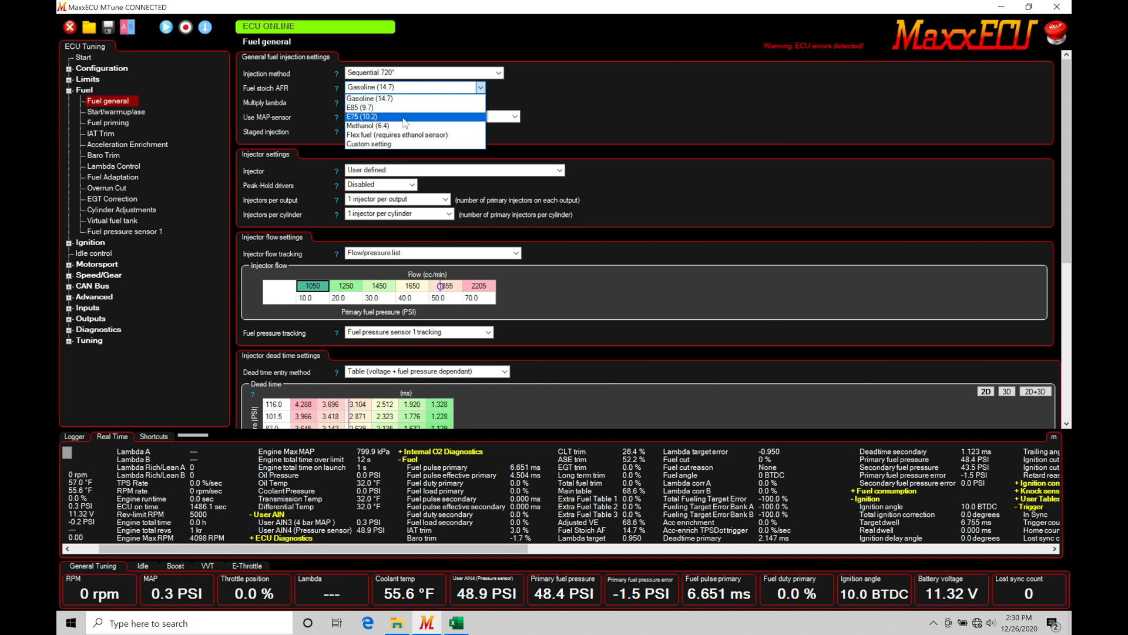
{"action": "mouse_move", "coordinate": [393, 108]}
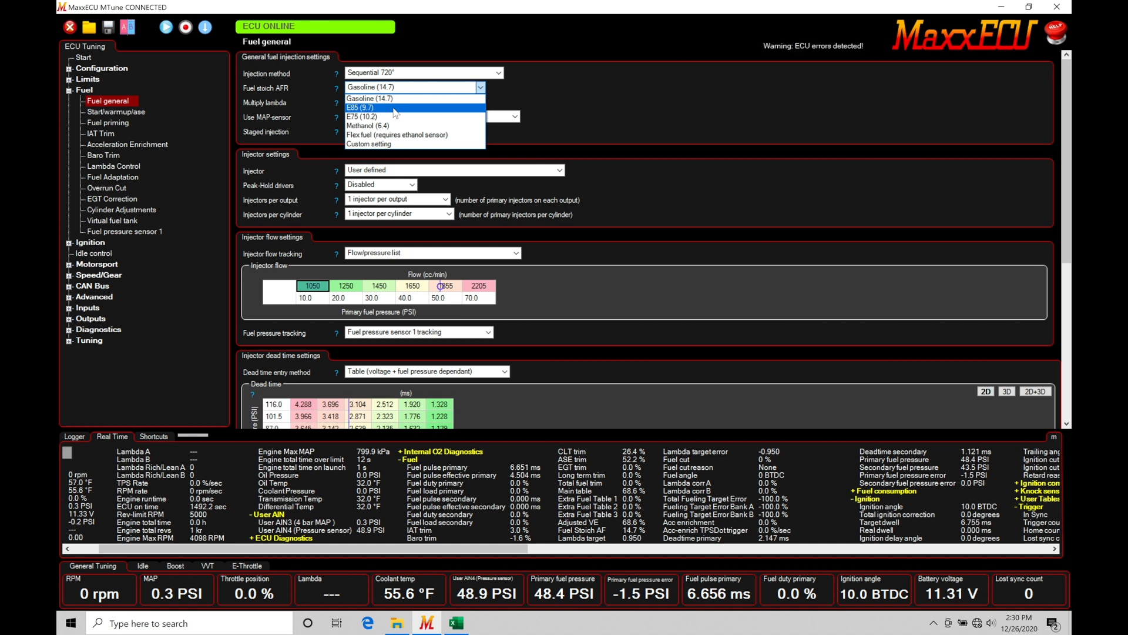
{"action": "mouse_move", "coordinate": [393, 118]}
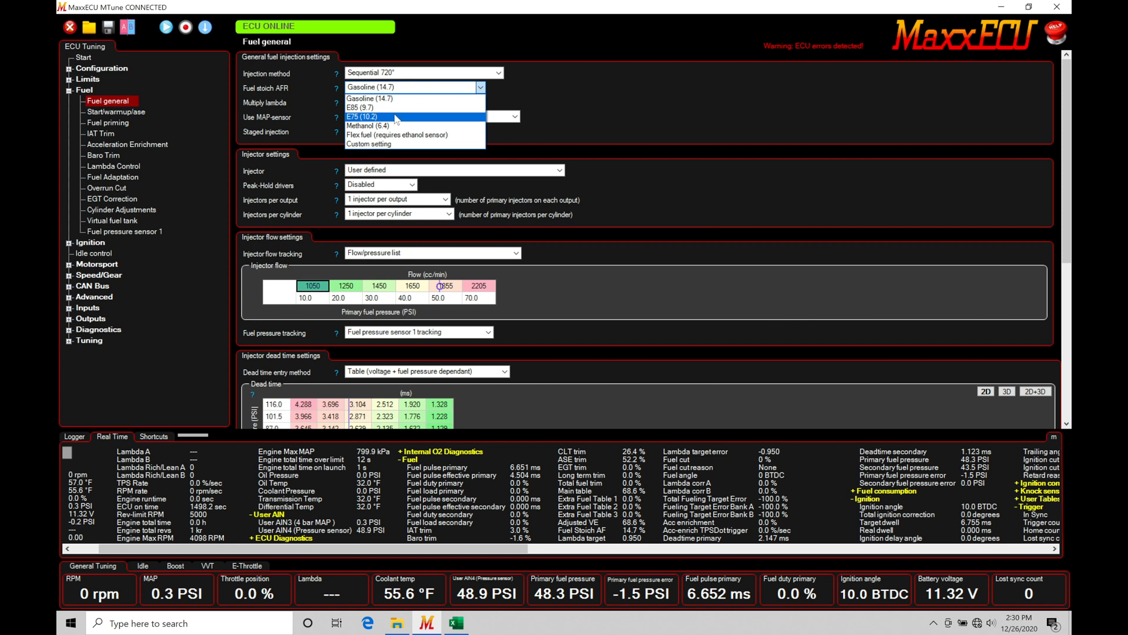
{"action": "mouse_move", "coordinate": [369, 125]}
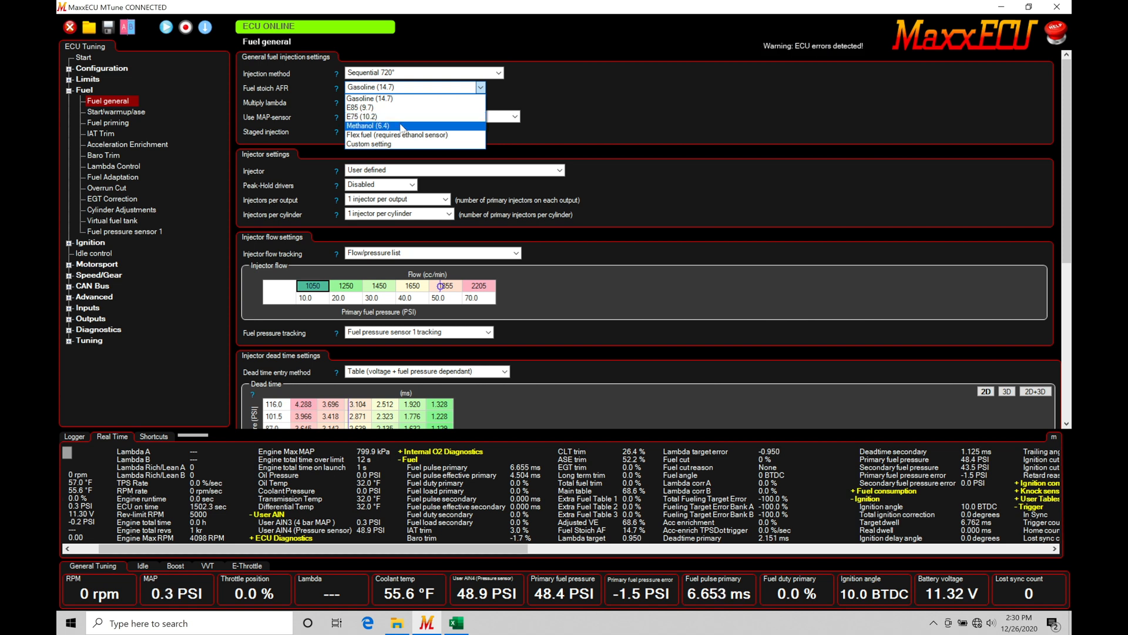
{"action": "mouse_move", "coordinate": [406, 135]}
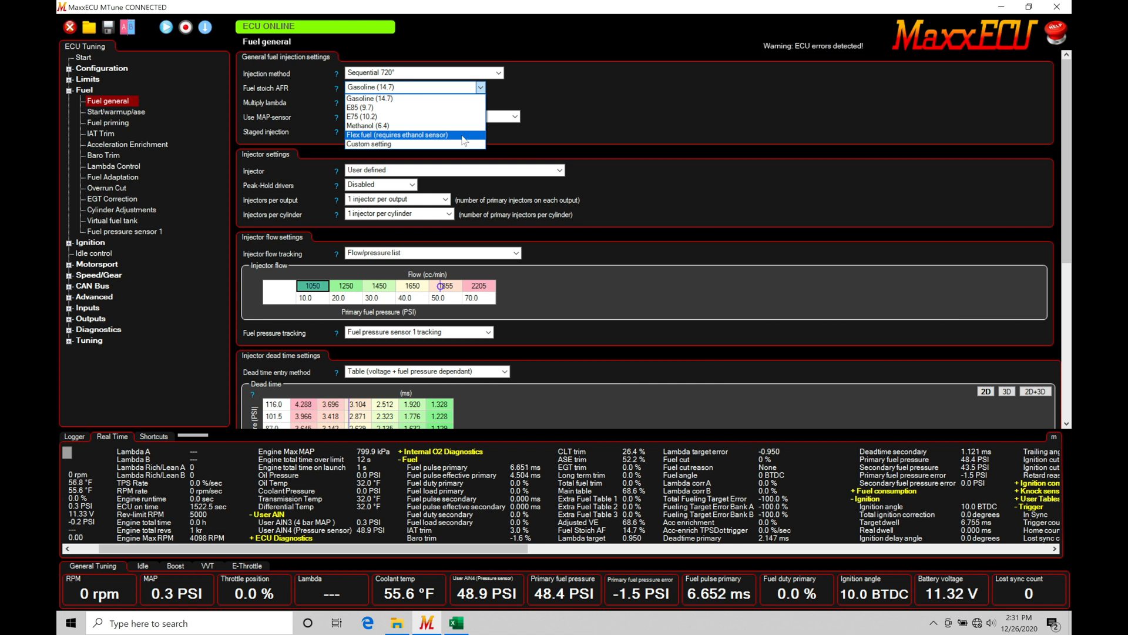
{"action": "mouse_move", "coordinate": [369, 144]}
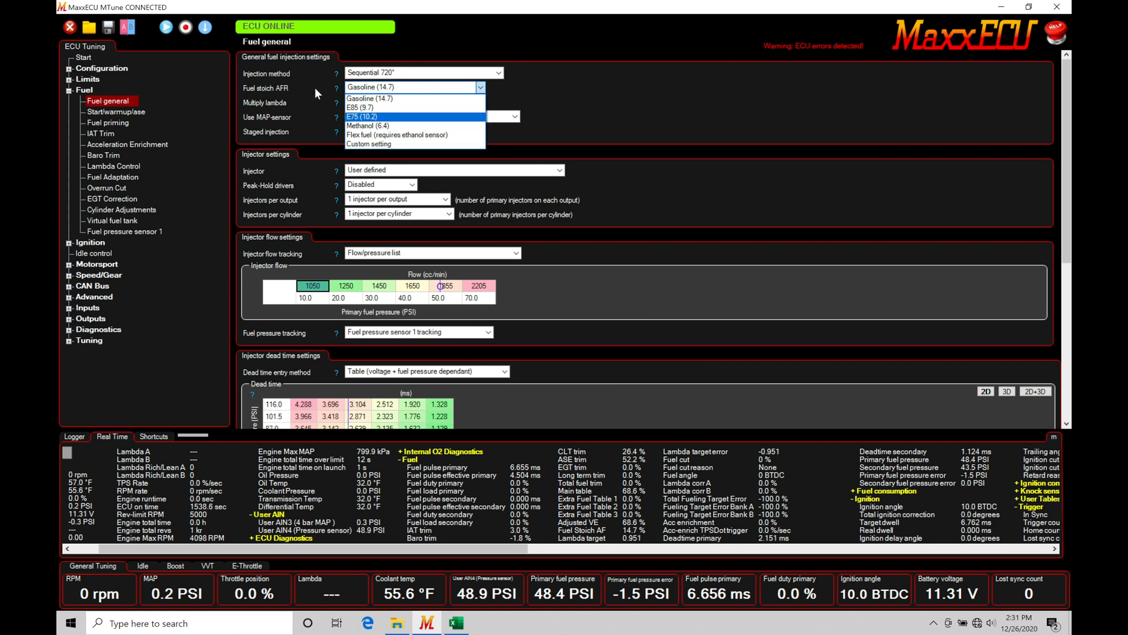
- Dismiss the Fuel stoich AFR dropdown, leaving Gasoline (14.7) selected
{"action": "left_click", "coordinate": [369, 98]}
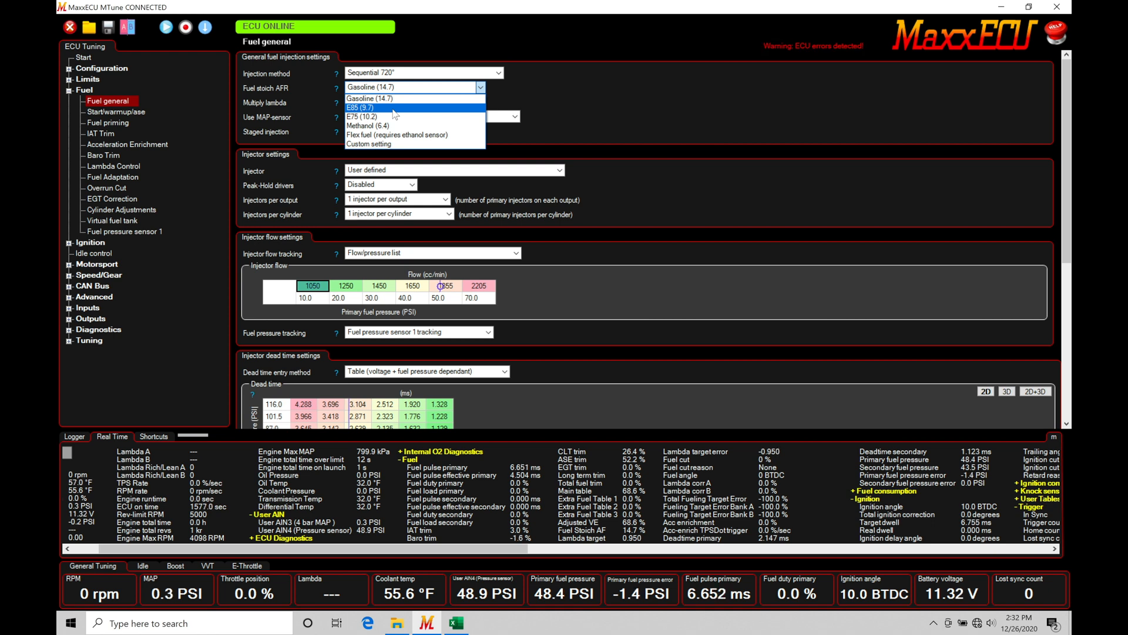
{"action": "mouse_move", "coordinate": [396, 144]}
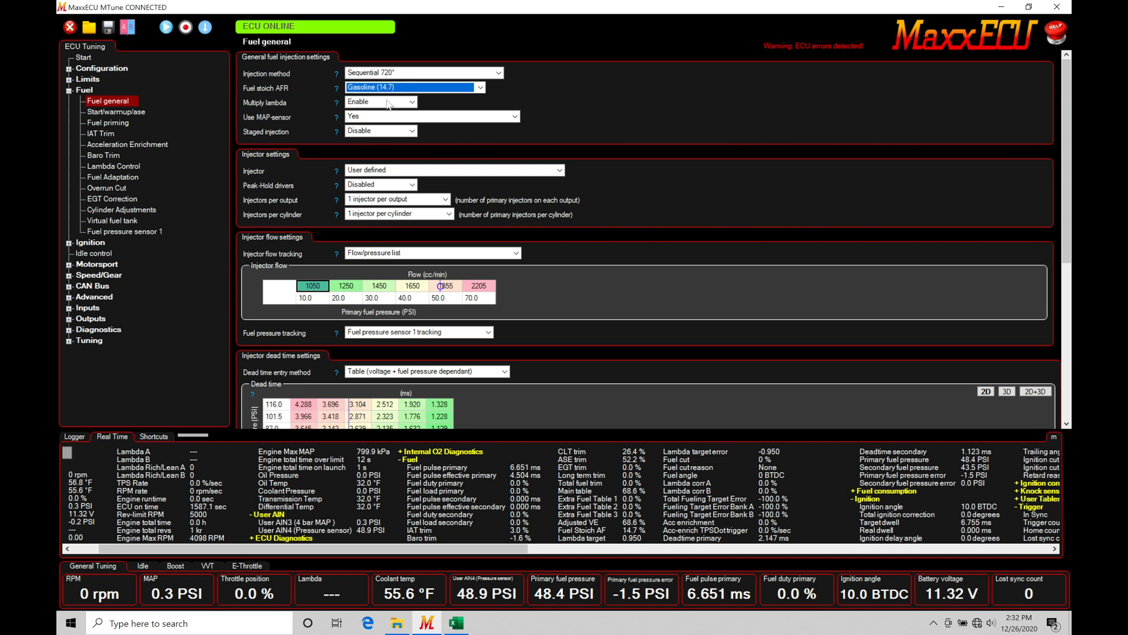
{"action": "mouse_move", "coordinate": [475, 153]}
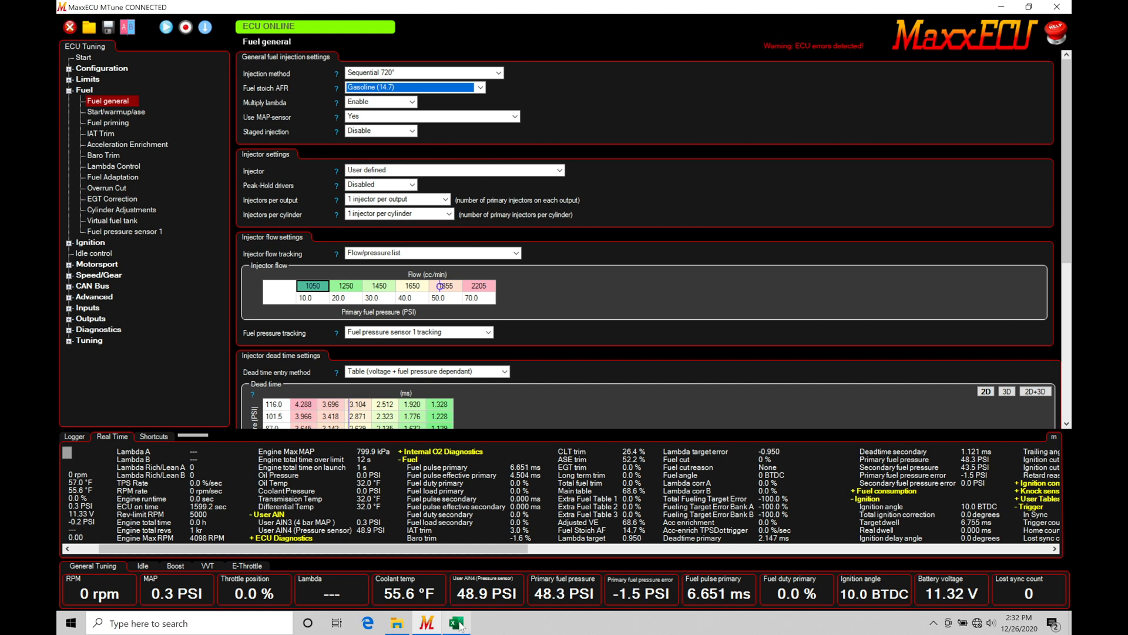
- Switch to the Excel ethanol stoich calculator workbook from the taskbar
{"action": "left_click", "coordinate": [456, 623]}
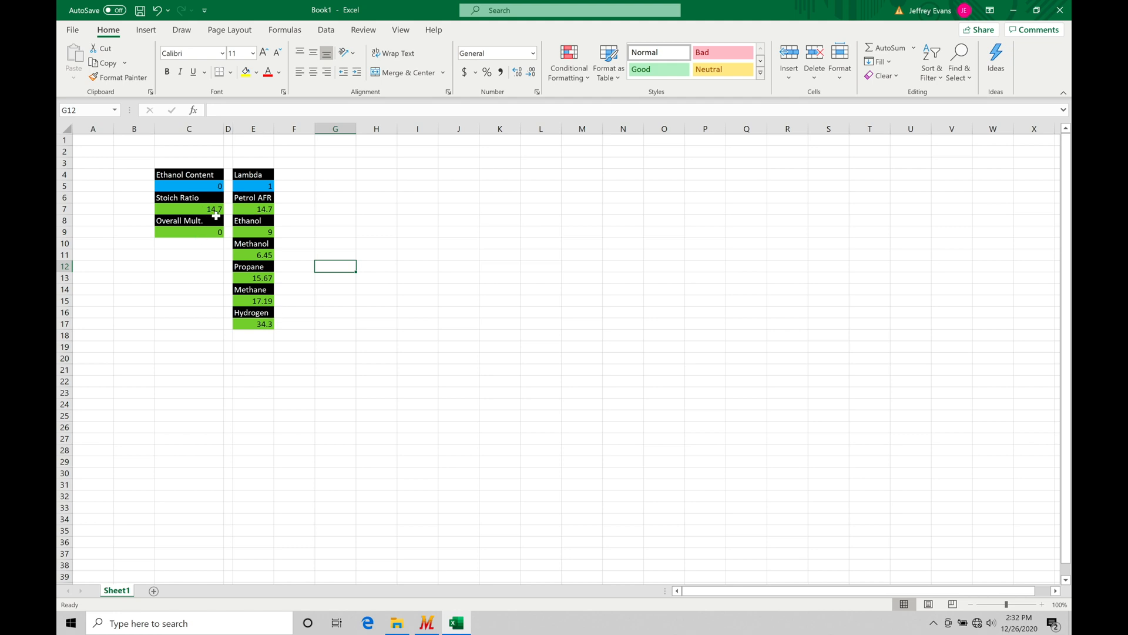
{"action": "mouse_move", "coordinate": [394, 468]}
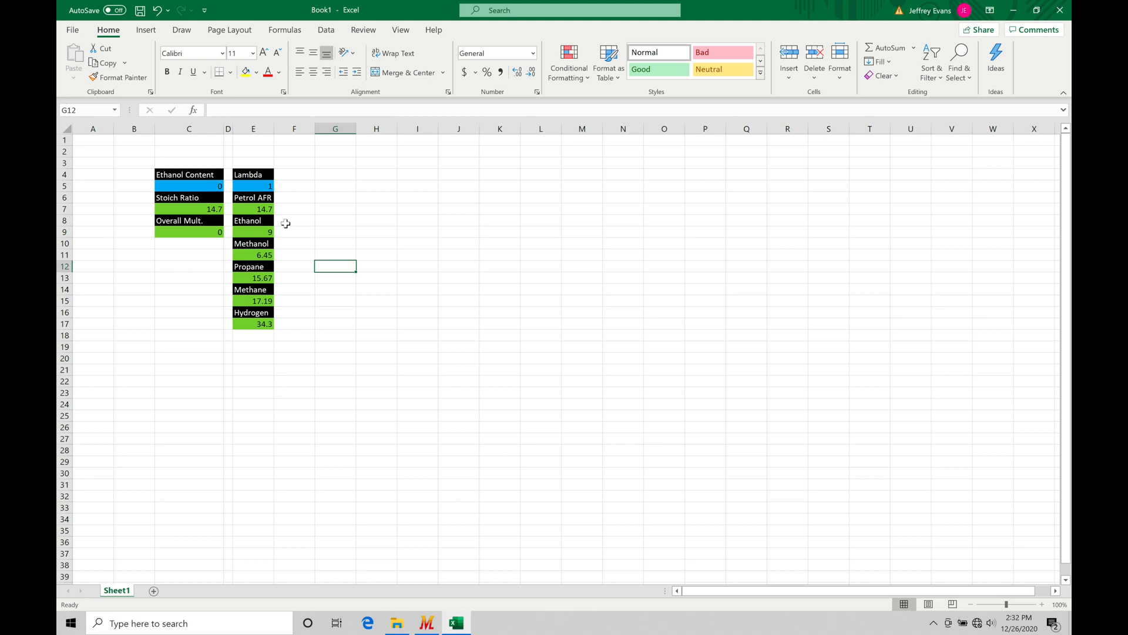
{"action": "left_click", "coordinate": [188, 186]}
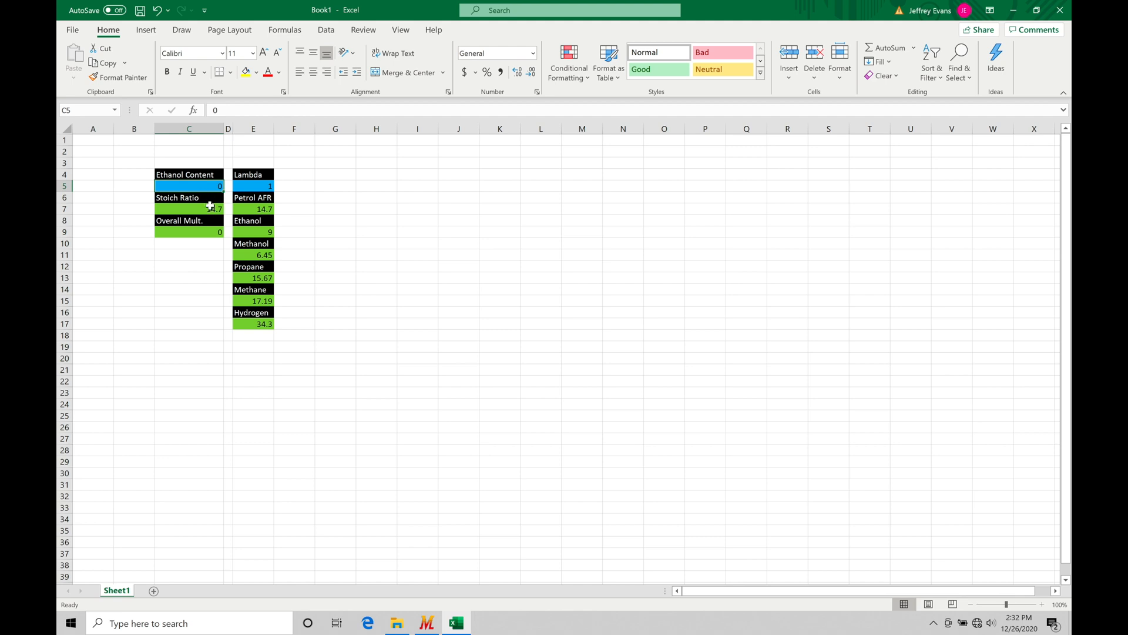
{"action": "left_click", "coordinate": [189, 209]}
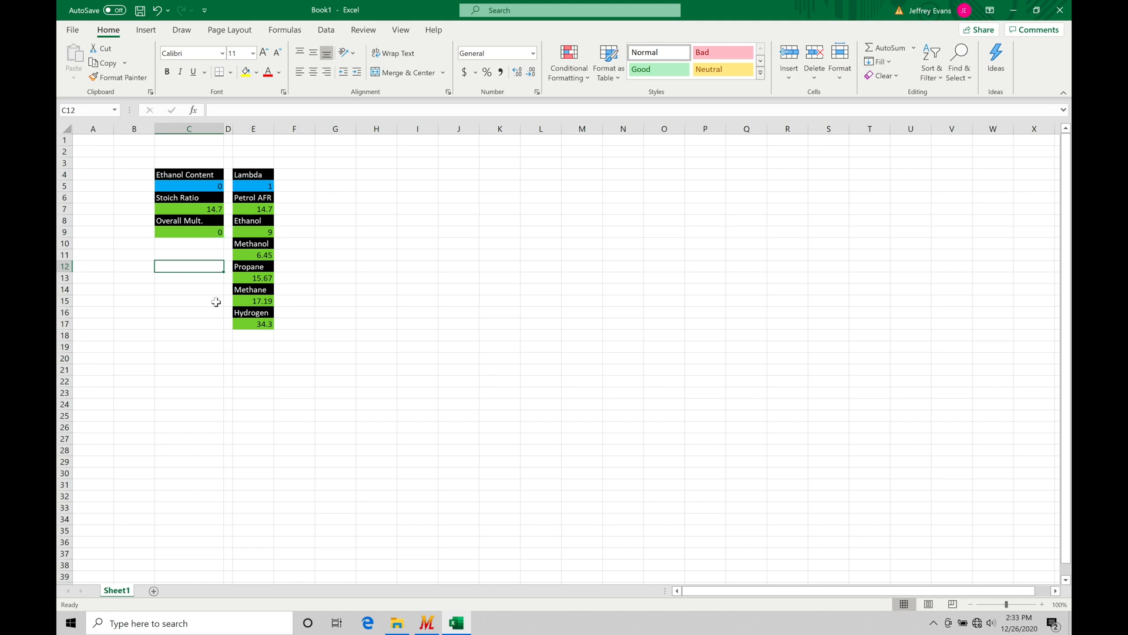
{"action": "left_click", "coordinate": [189, 186]}
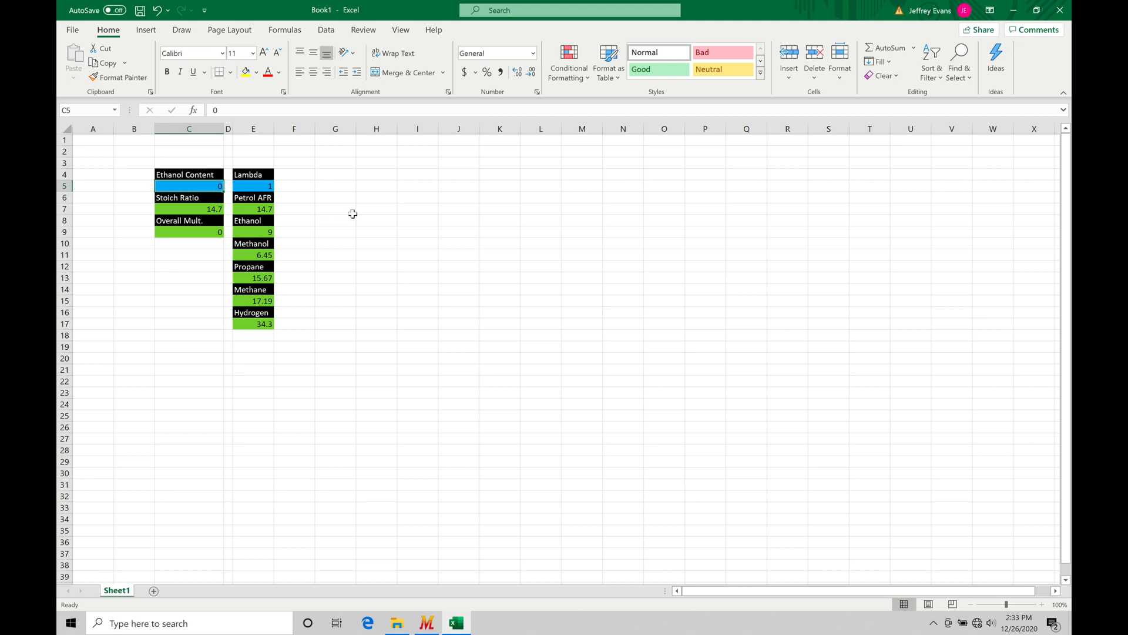
{"action": "mouse_move", "coordinate": [353, 214]}
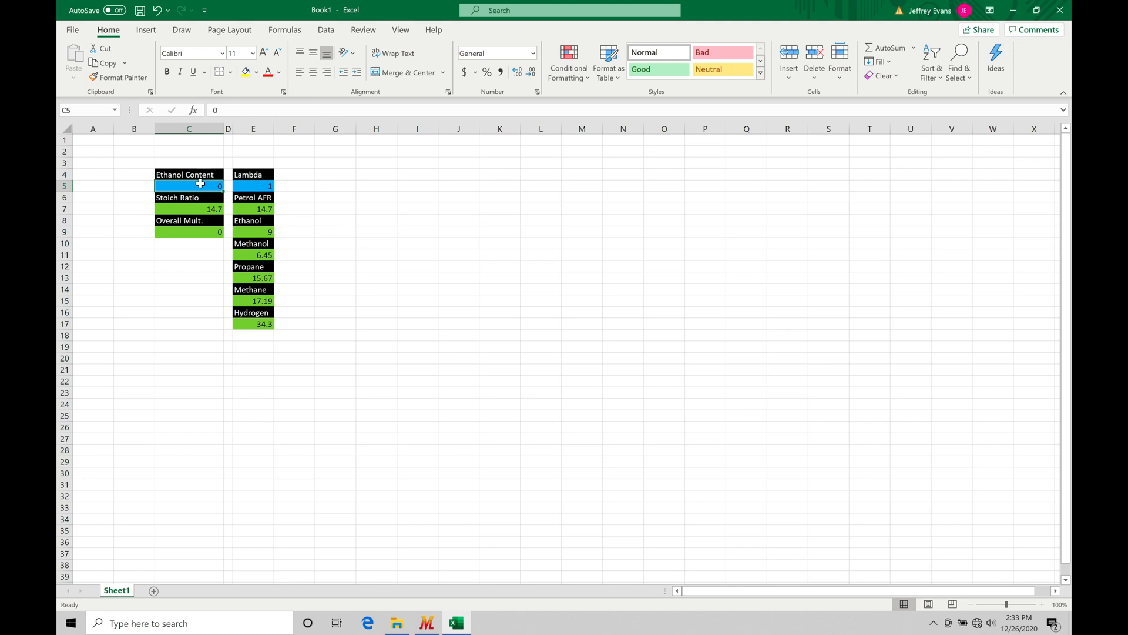
- Enter 10 as ethanol content and inspect the stoich ratio formula (14.130081)
{"action": "type", "text": "10"}
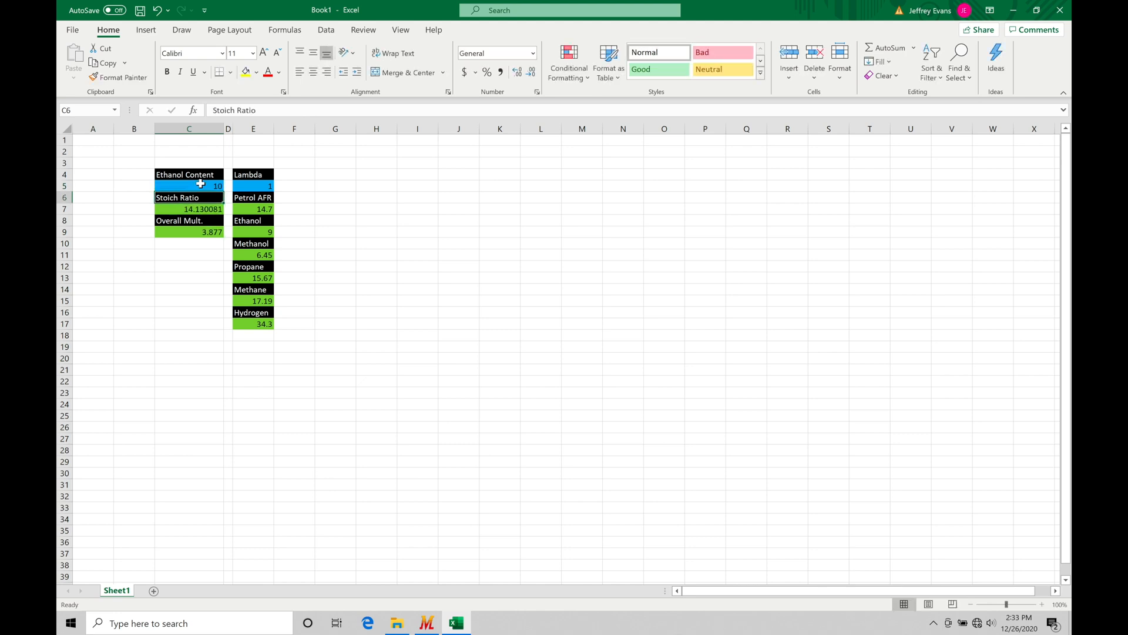
{"action": "mouse_move", "coordinate": [190, 221]}
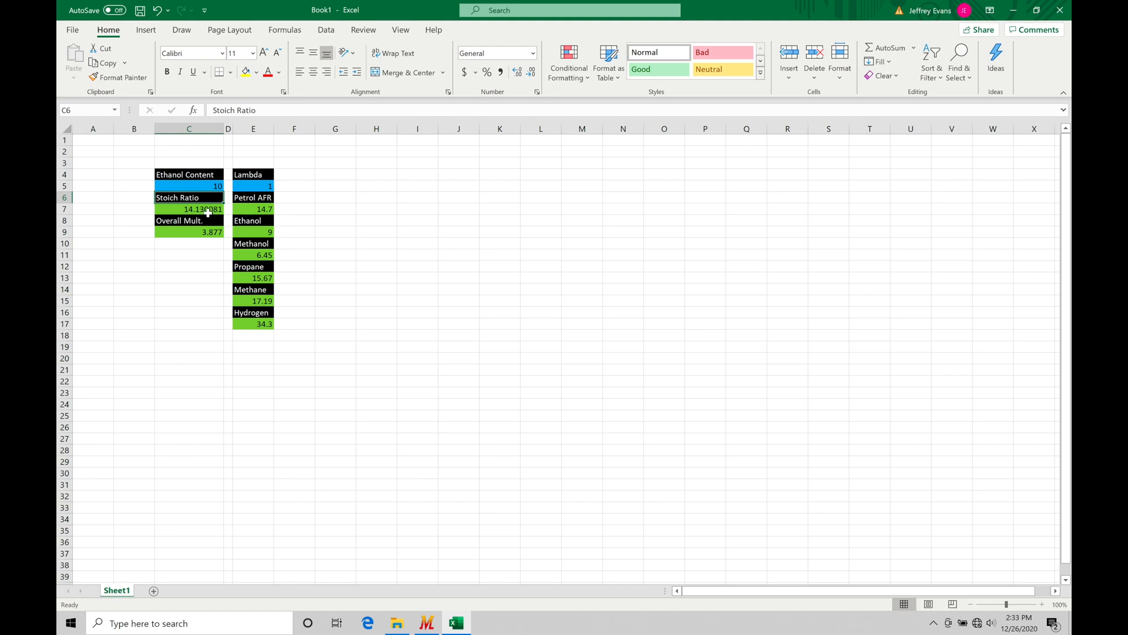
{"action": "left_click", "coordinate": [189, 208]}
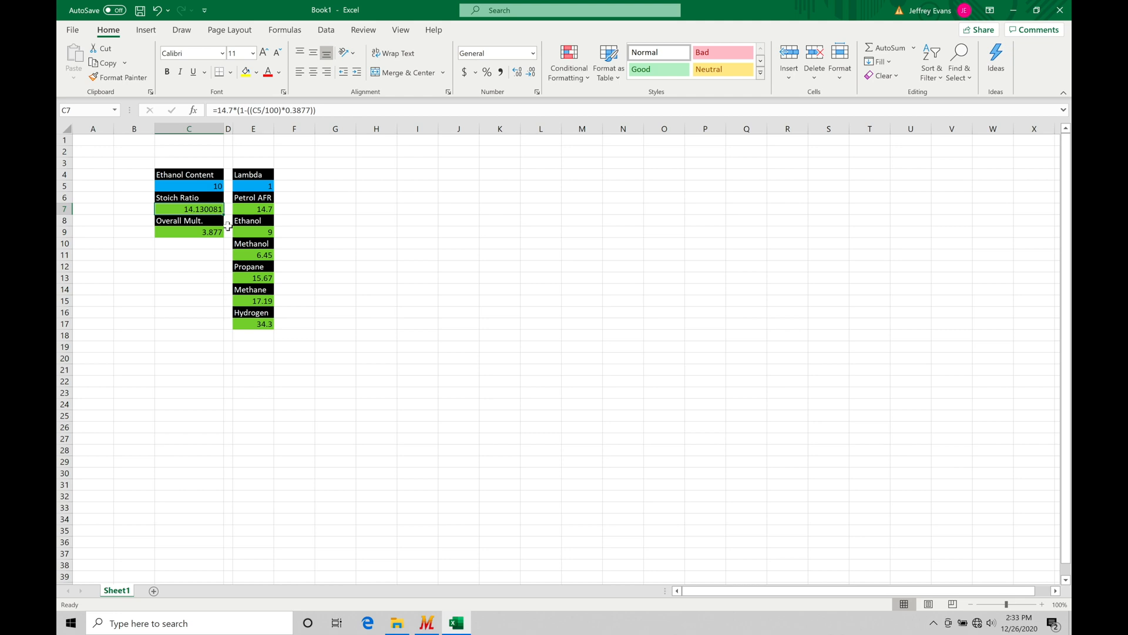
{"action": "mouse_move", "coordinate": [197, 278]}
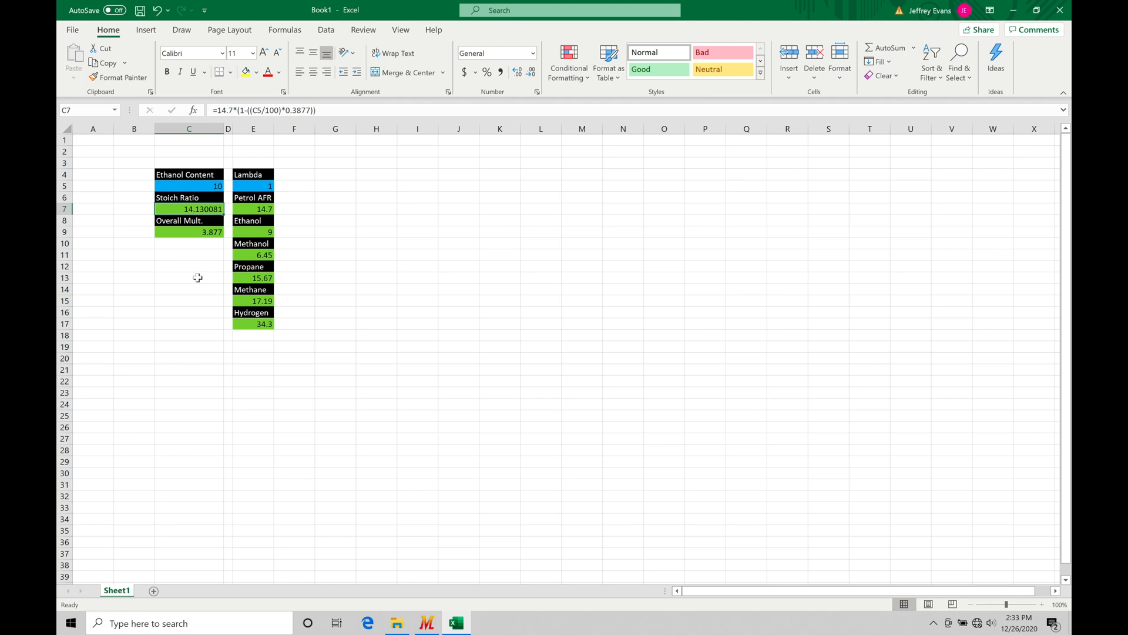